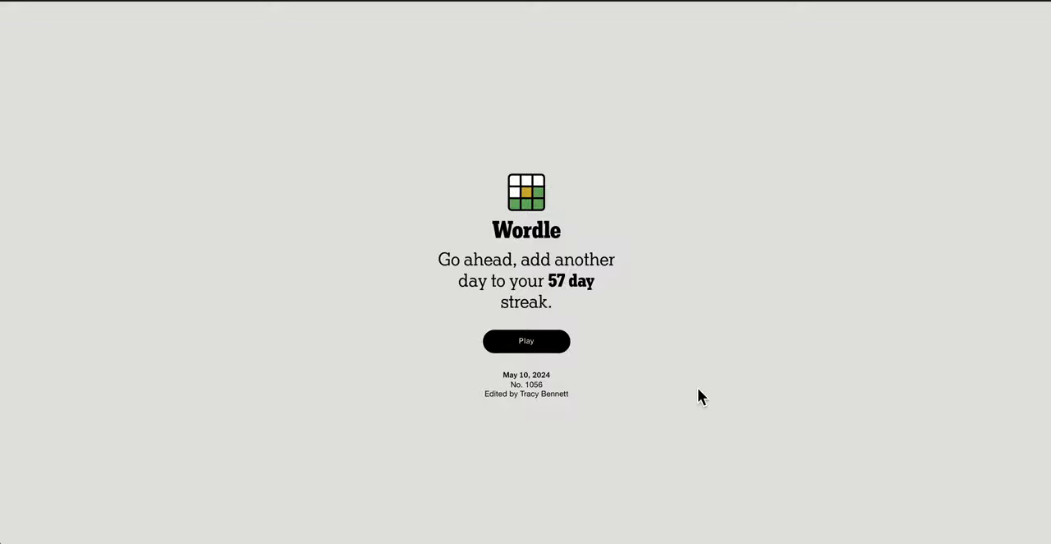
mouse_move(532, 353)
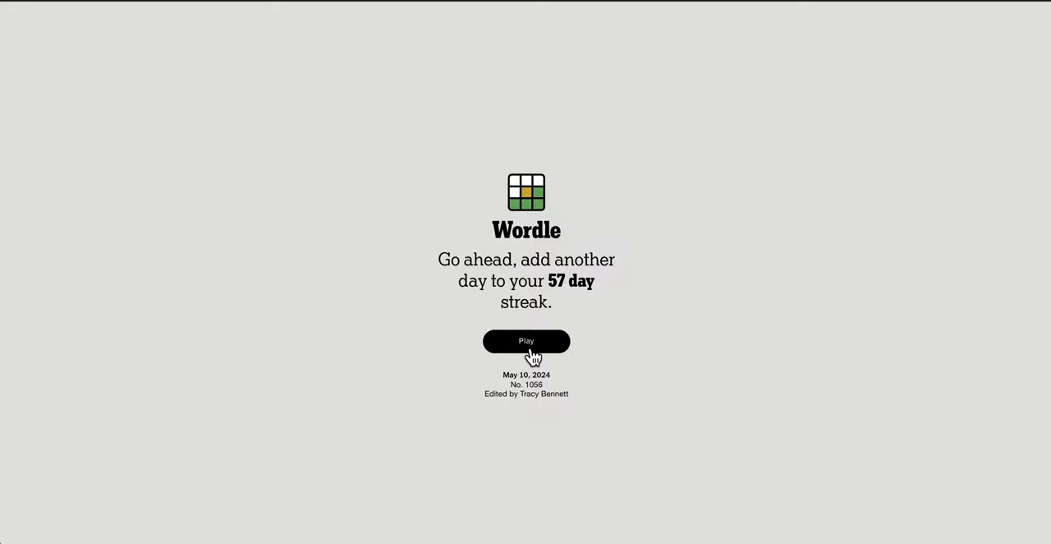
Step: Start today's puzzle, enter DEBIT as guess three and fill row four with MEDIA
left_click(526, 341)
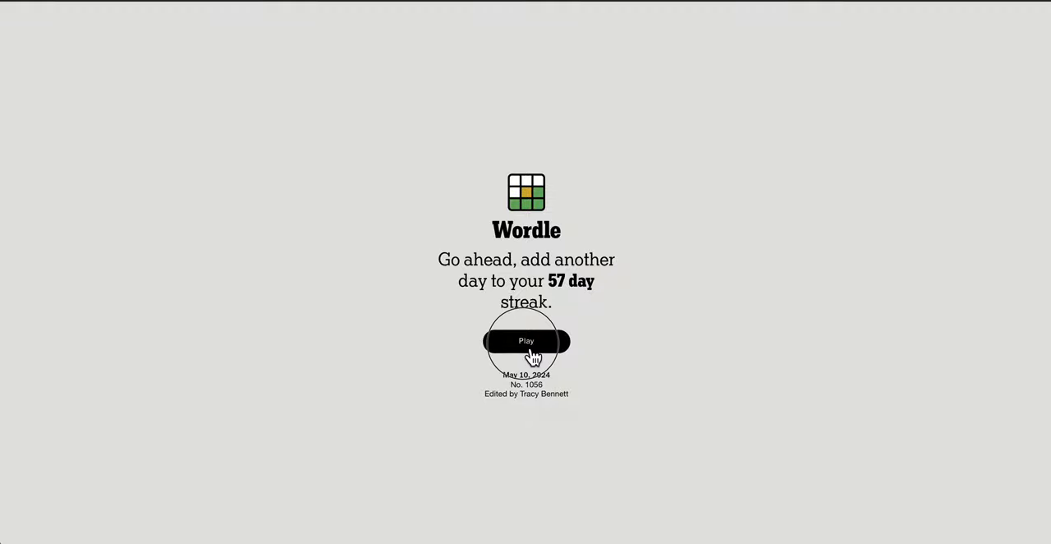
left_click(526, 341)
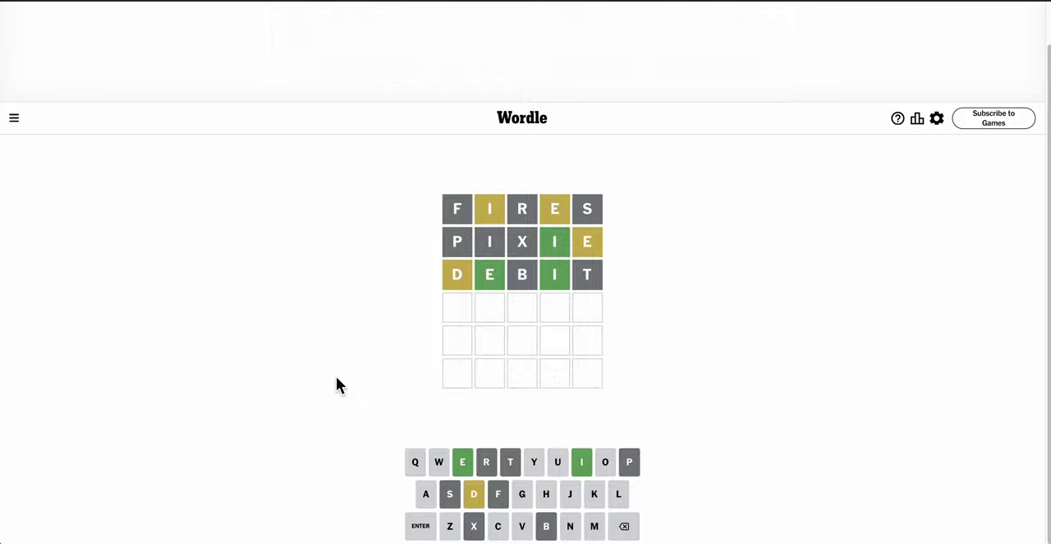
type("EDIA")
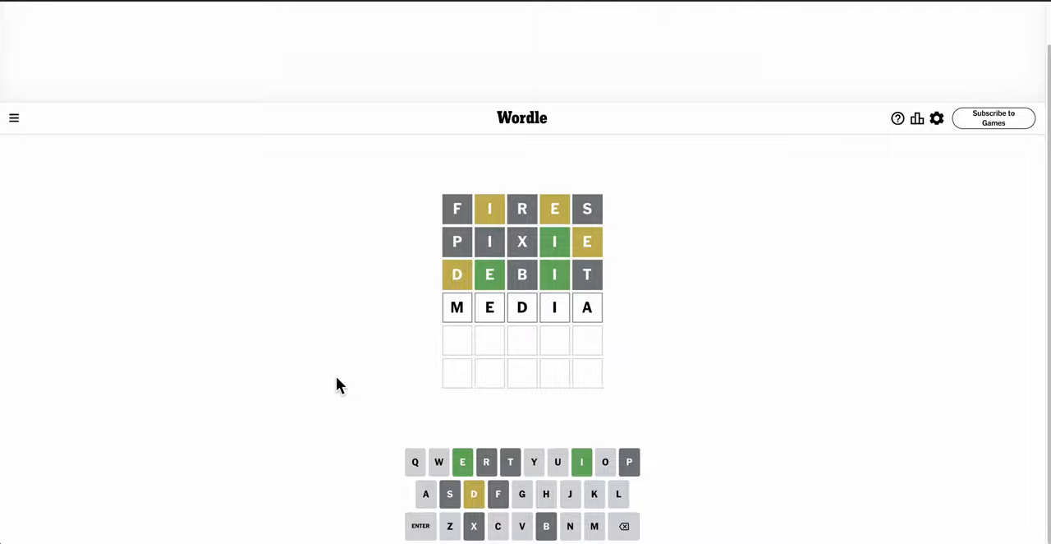
Step: Submit MEDIA for an all-green solve in four guesses and dismiss the statistics panel
left_click(421, 526)
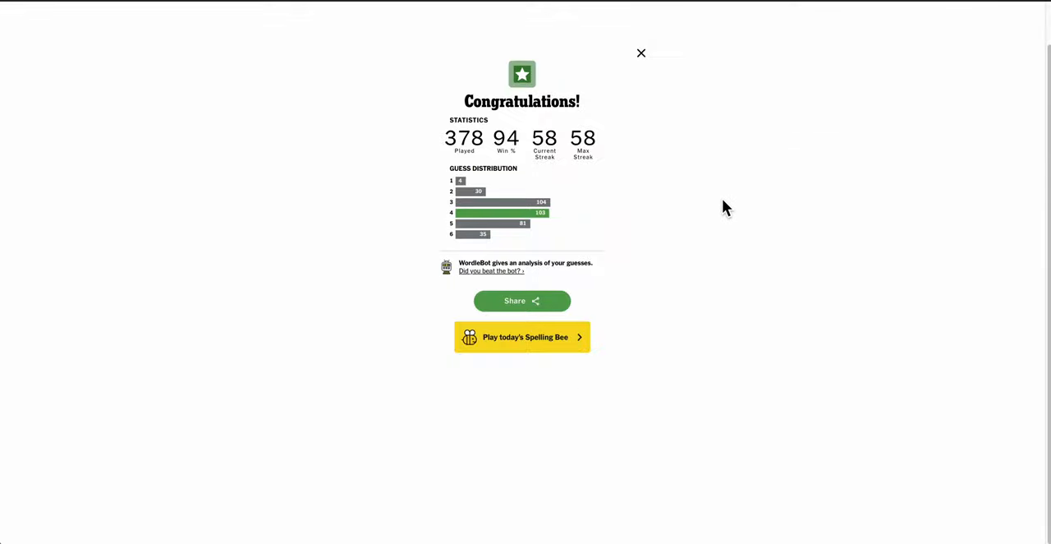
mouse_move(676, 112)
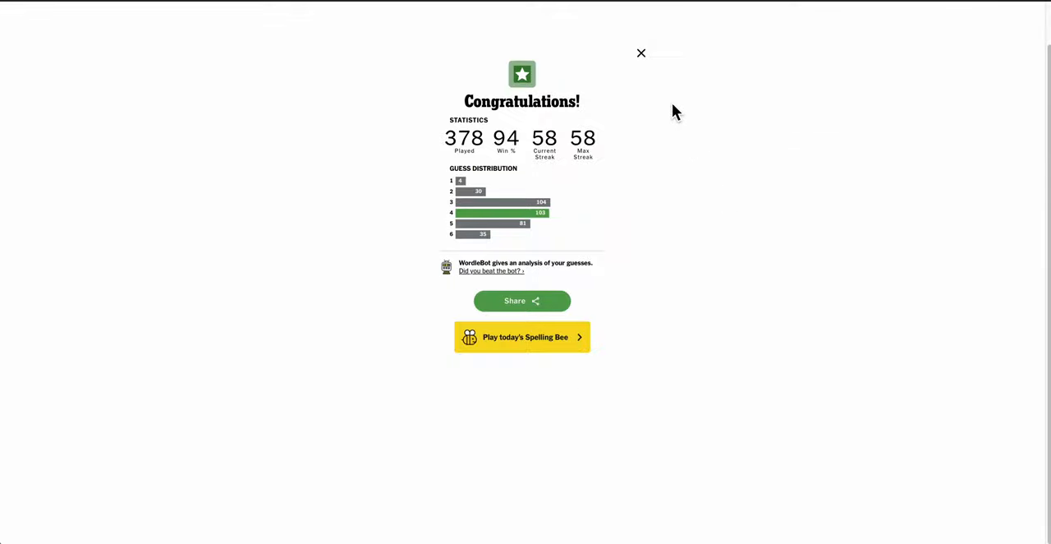
left_click(640, 52)
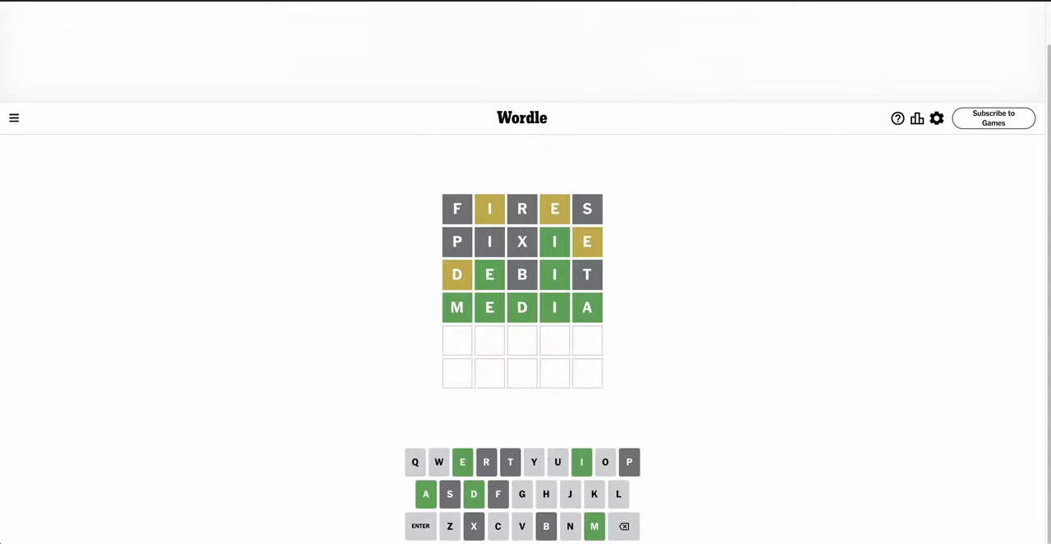